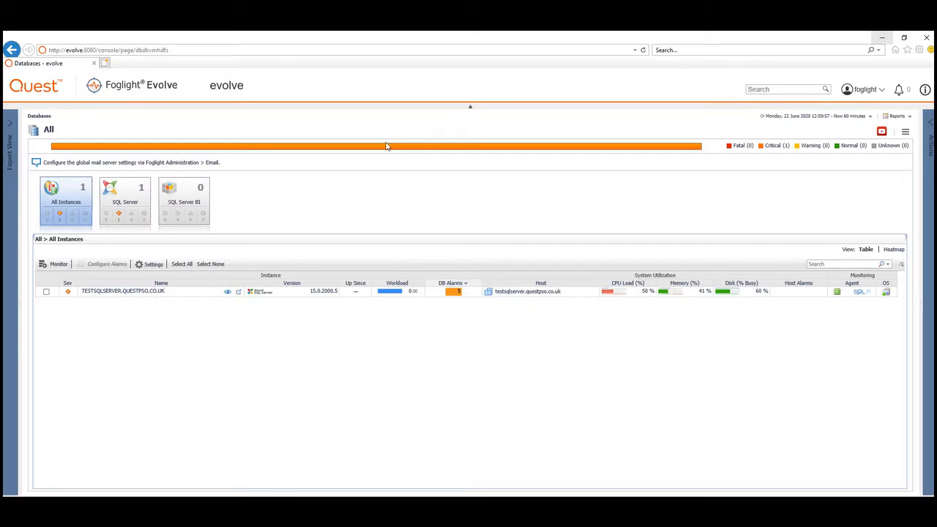
pyautogui.moveTo(385, 182)
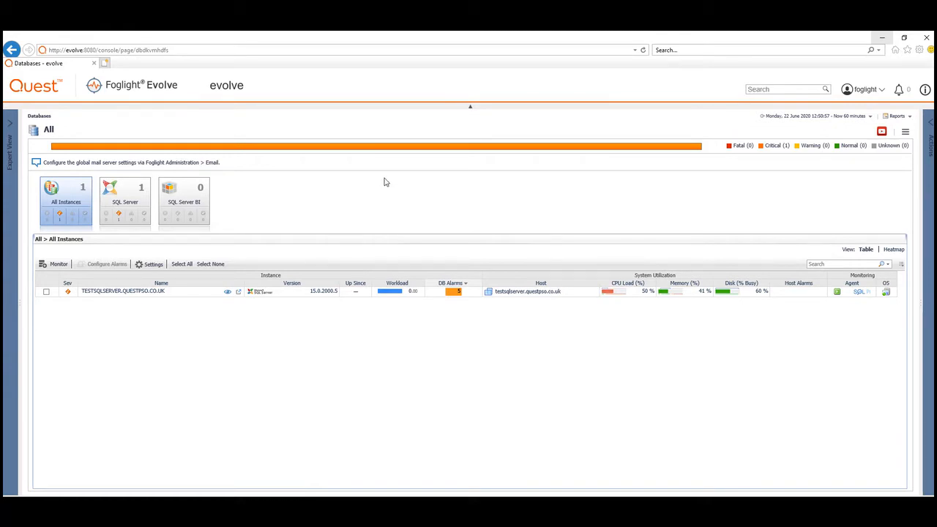
pyautogui.moveTo(427, 215)
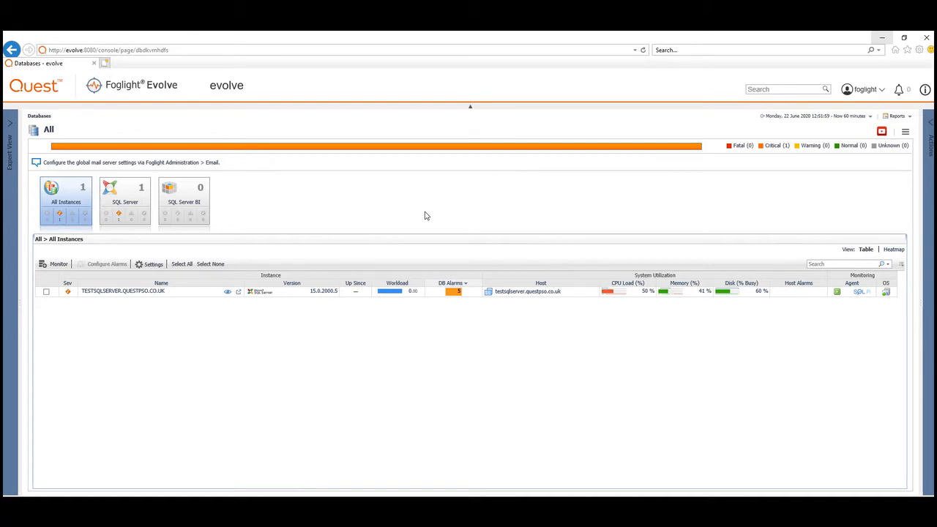
pyautogui.moveTo(322, 301)
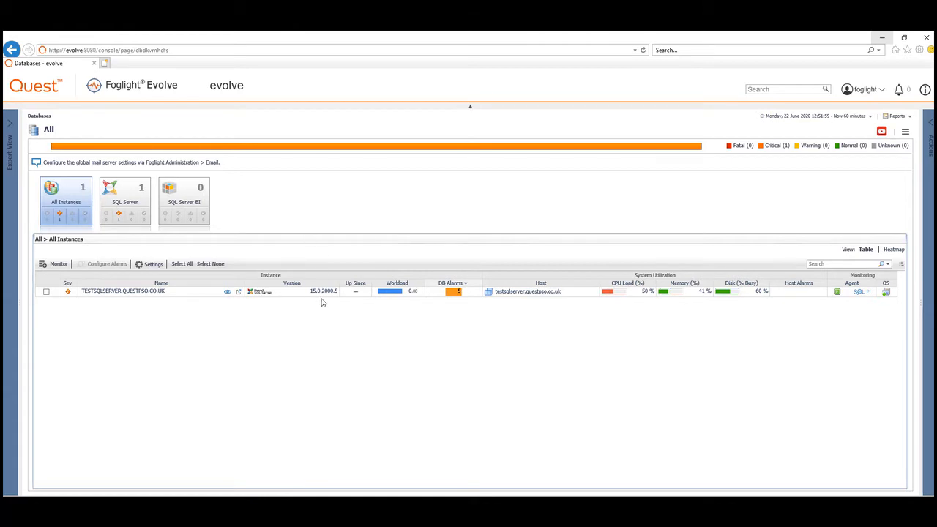
pyautogui.moveTo(512, 328)
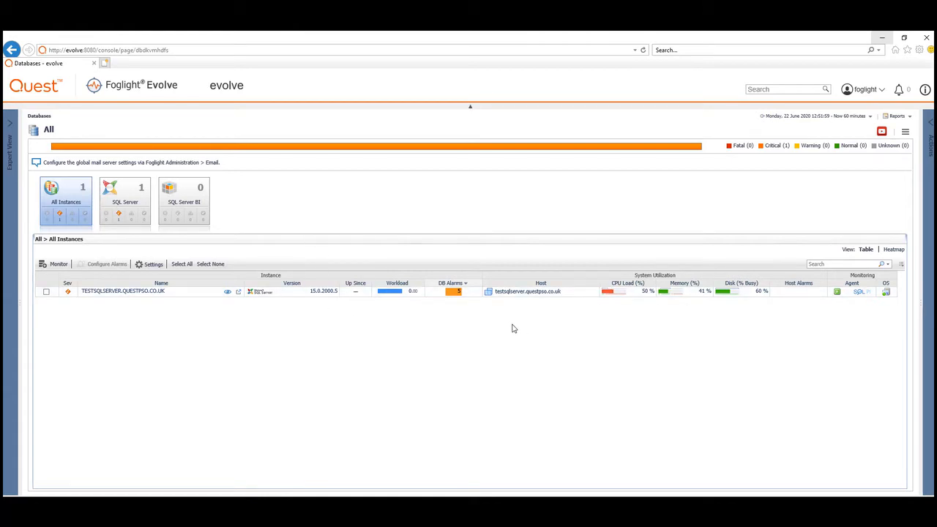
pyautogui.moveTo(153, 309)
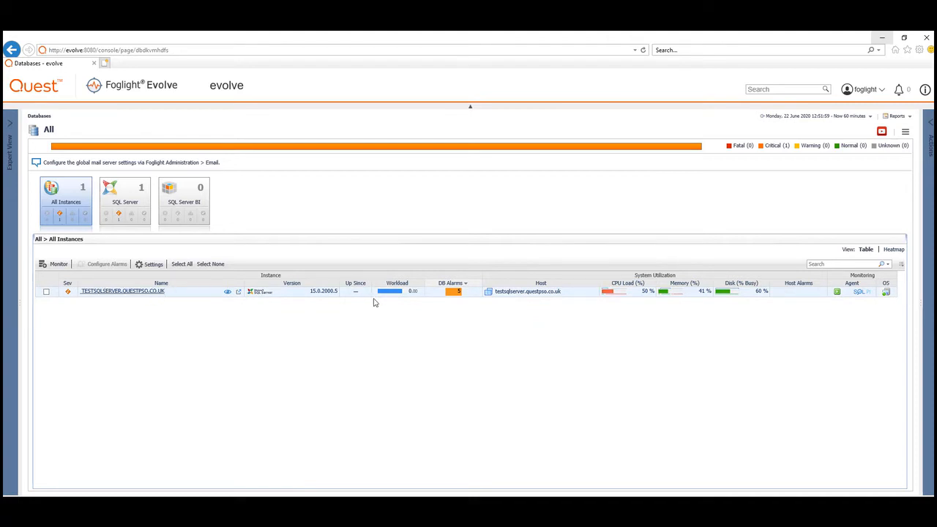
pyautogui.moveTo(392, 291)
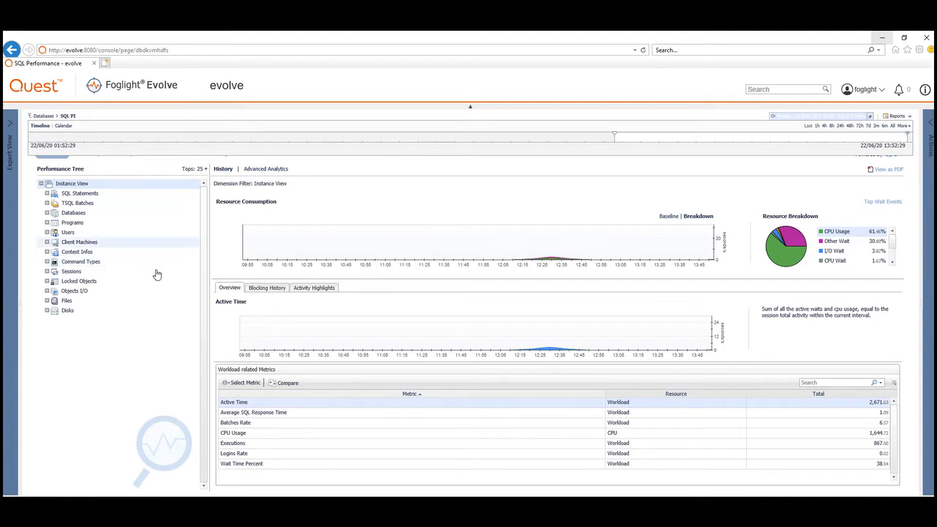
pyautogui.moveTo(93, 391)
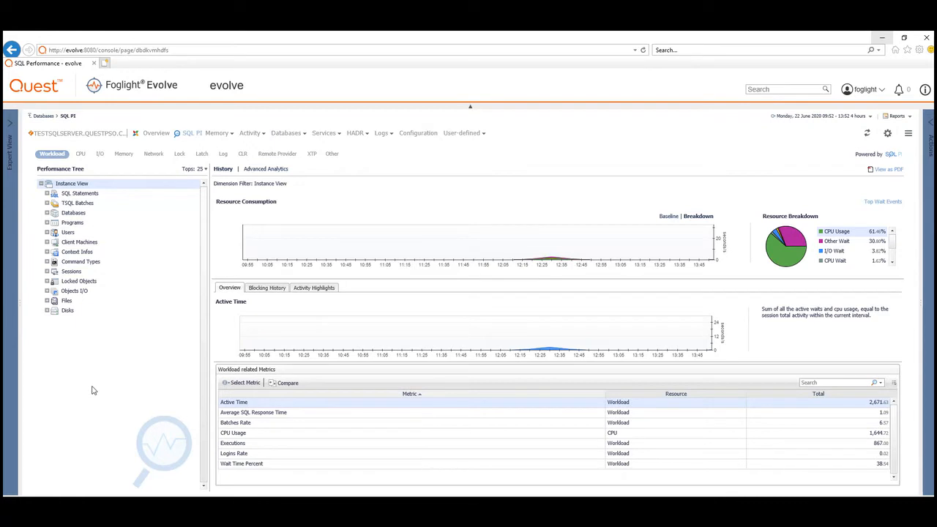
pyautogui.moveTo(129, 161)
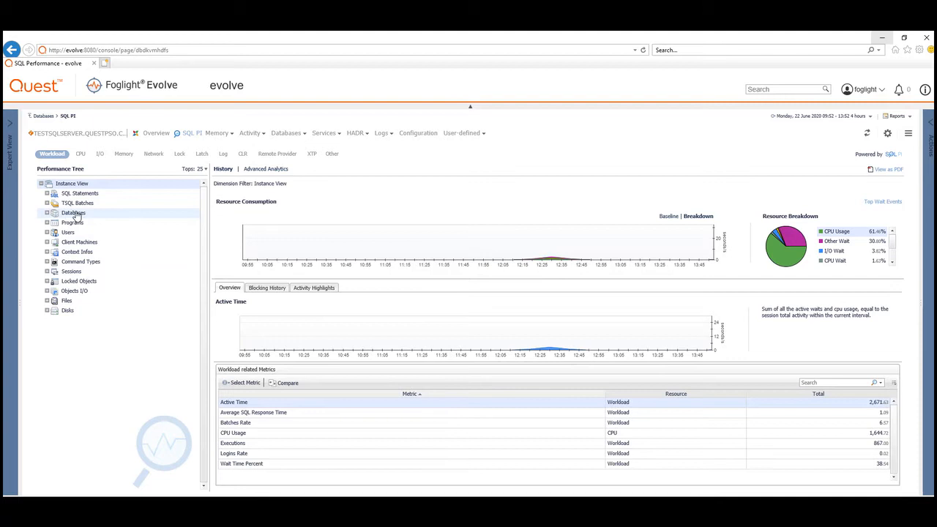
pyautogui.moveTo(76, 218)
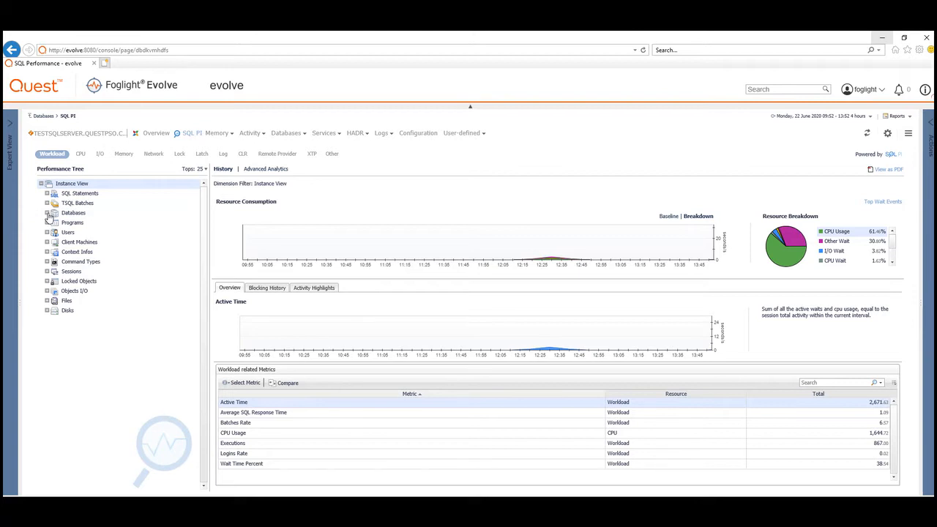
# Expand the Databases branch and the tpcf database node in the SQL PI Performance Tree
pyautogui.click(46, 212)
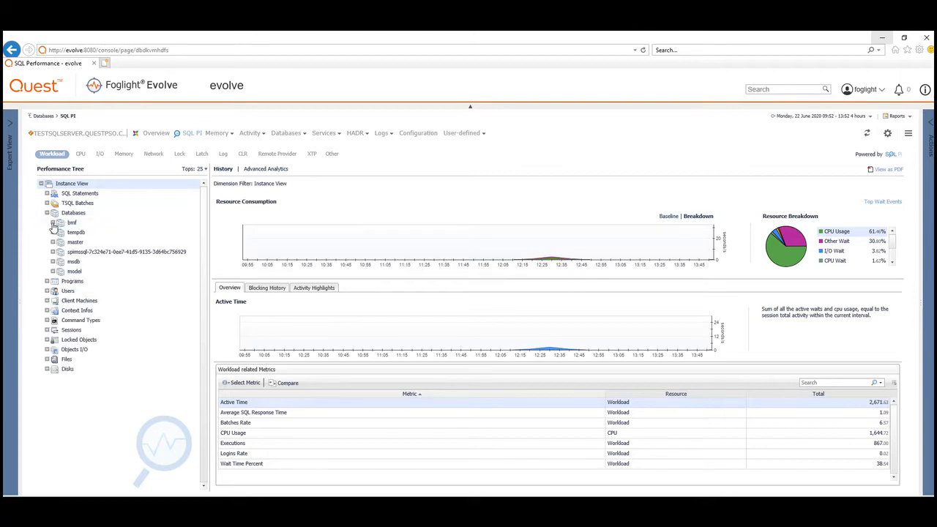
pyautogui.click(58, 223)
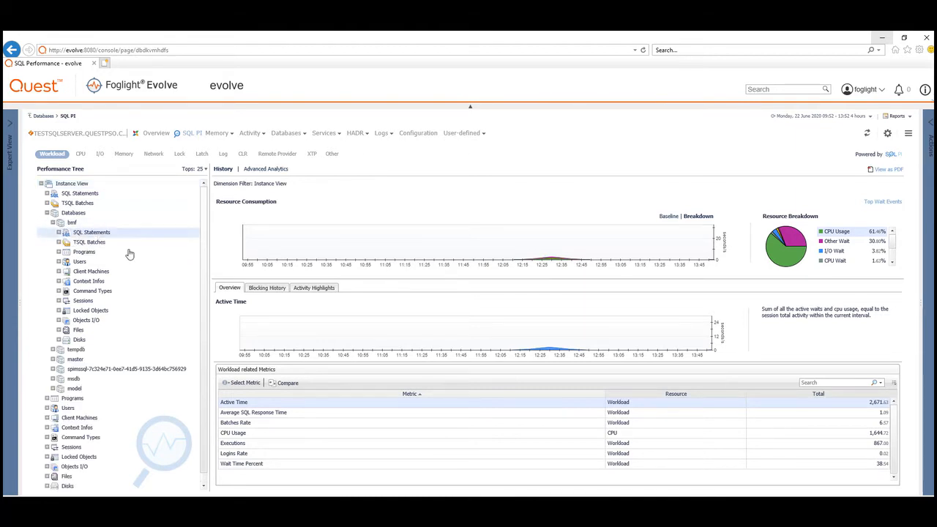
# Load the Top SQL Statements grid for the tpcf database
pyautogui.click(91, 231)
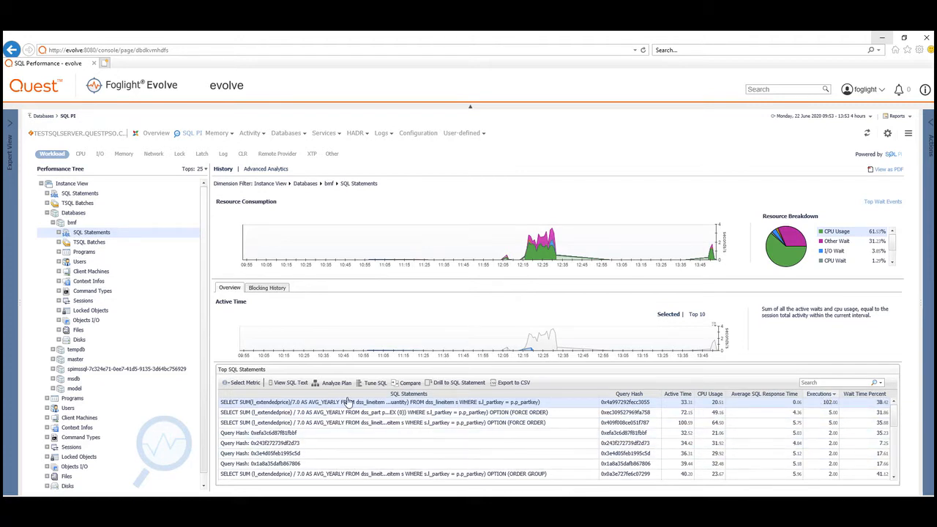
pyautogui.moveTo(788, 407)
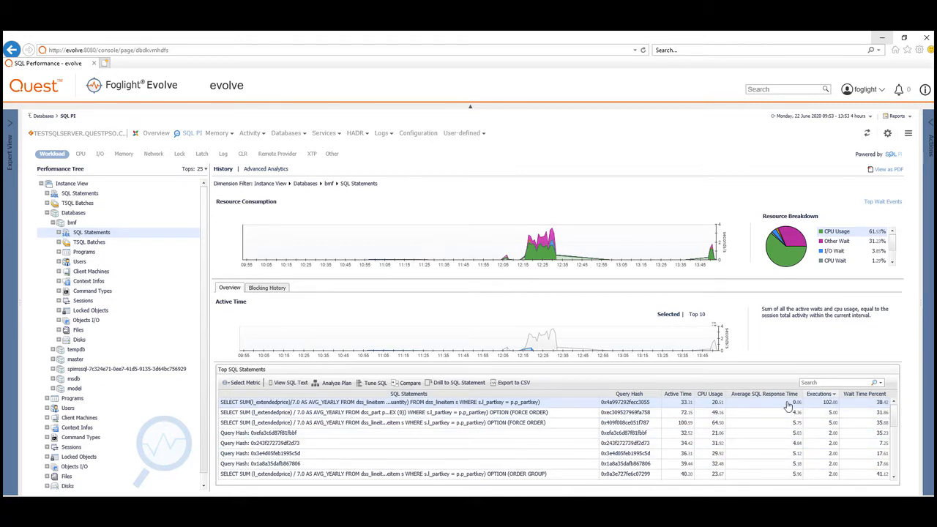
pyautogui.moveTo(667, 415)
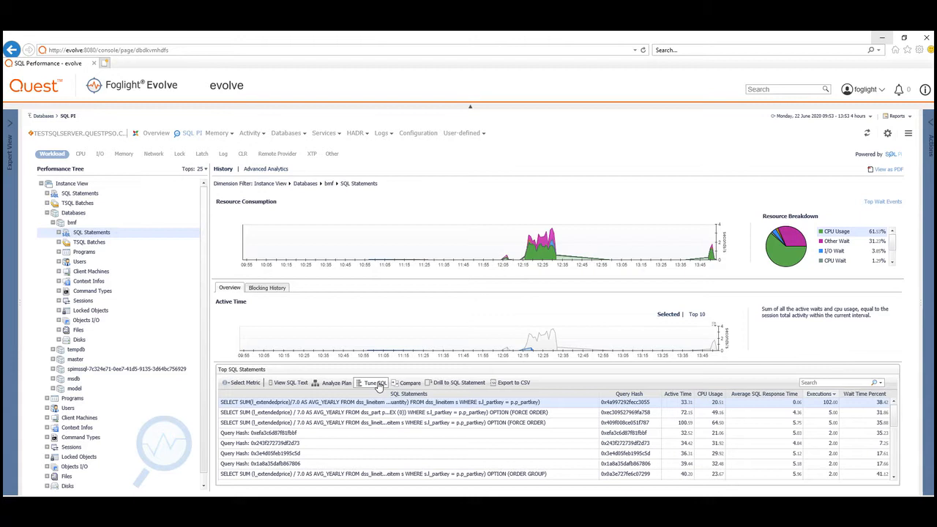
# Send the first top statement to Tune SQL and launch Quest SQL Optimizer from the download bar
pyautogui.click(377, 383)
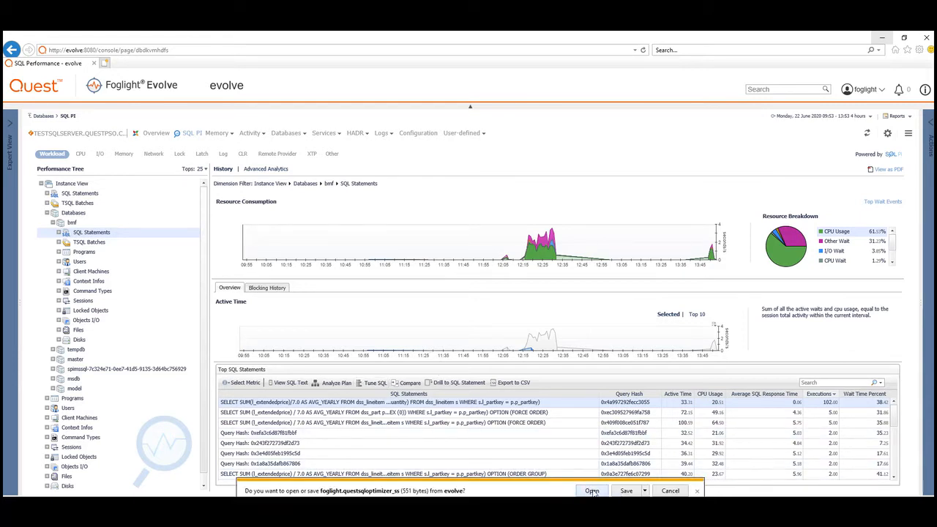
pyautogui.click(592, 491)
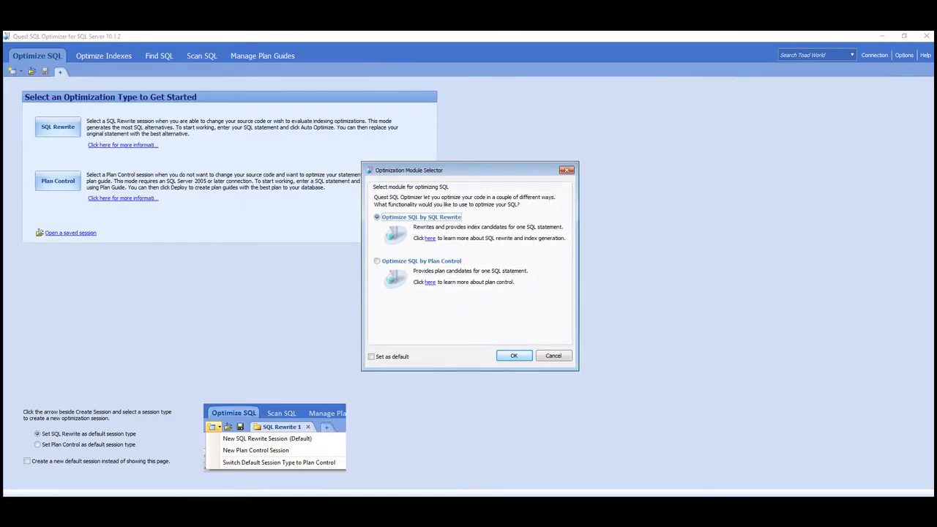
pyautogui.moveTo(515, 340)
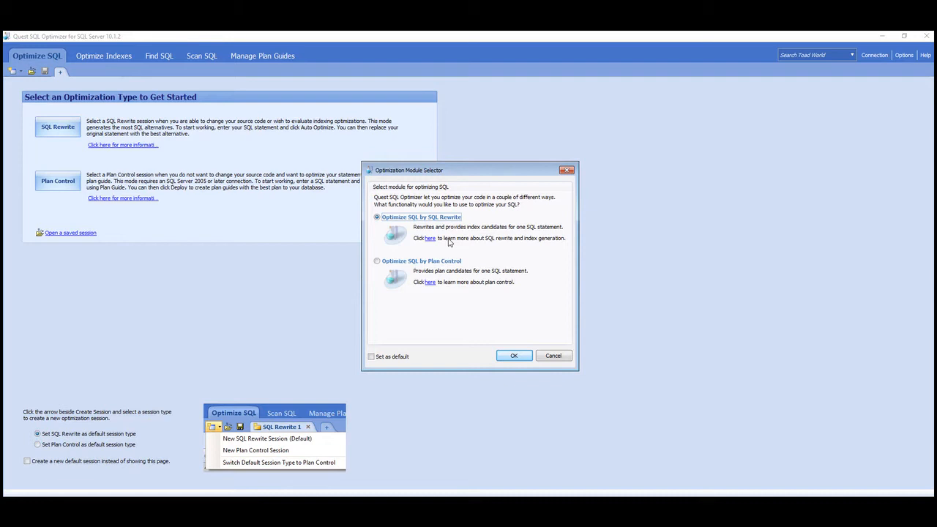
pyautogui.moveTo(413, 301)
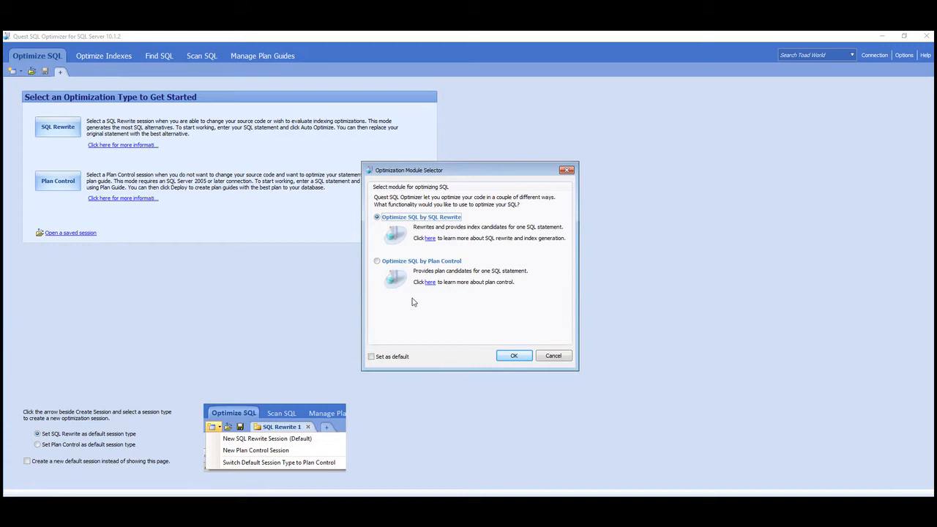
pyautogui.moveTo(432, 267)
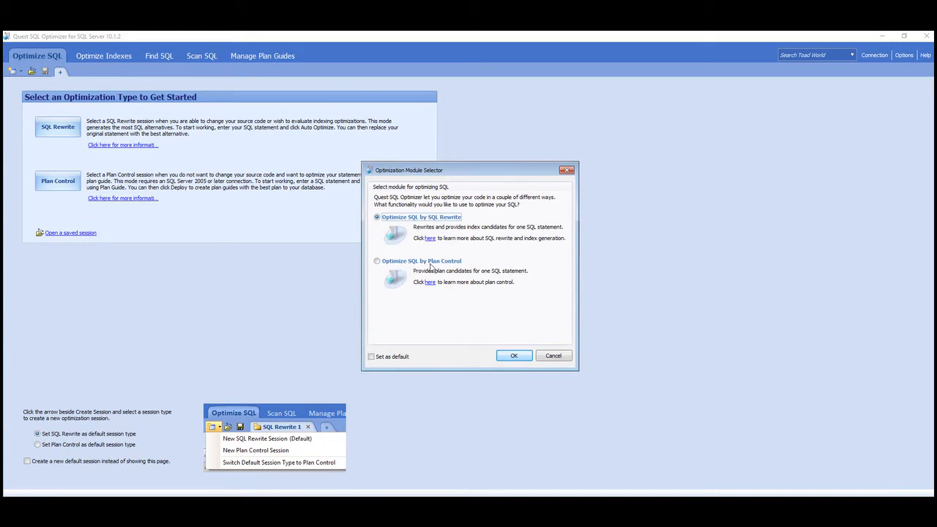
pyautogui.moveTo(451, 270)
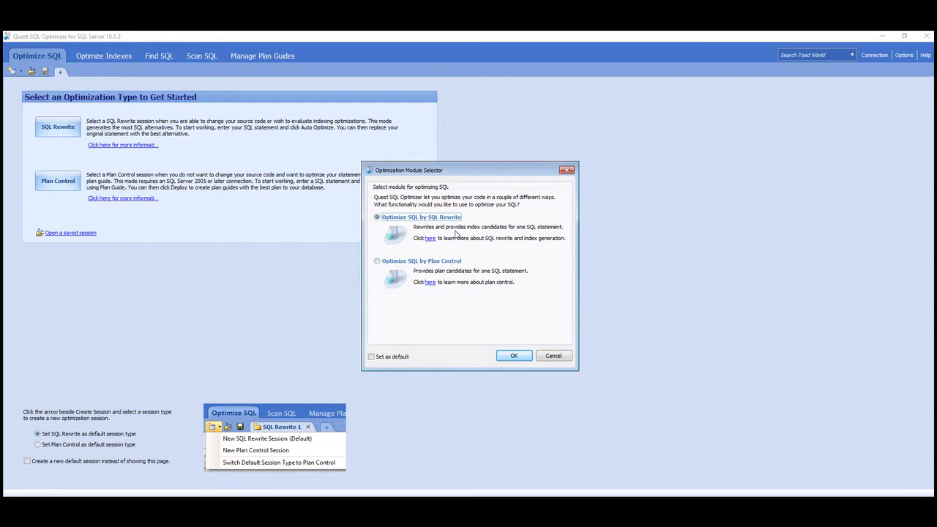
# Confirm Optimize SQL by SQL Rewrite in the Optimization Module Selector
pyautogui.click(553, 356)
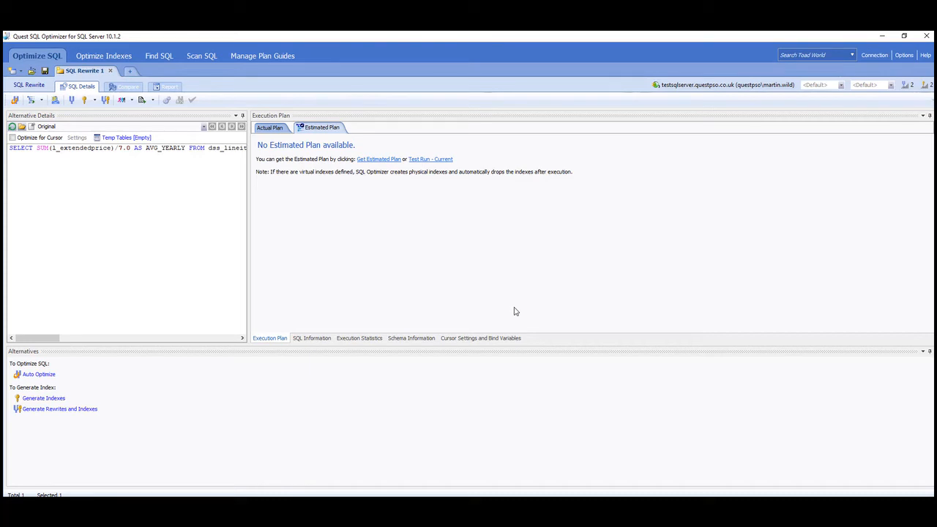
# Start Auto Optimize on the original statement, bringing up the Test Run Settings form
pyautogui.click(431, 158)
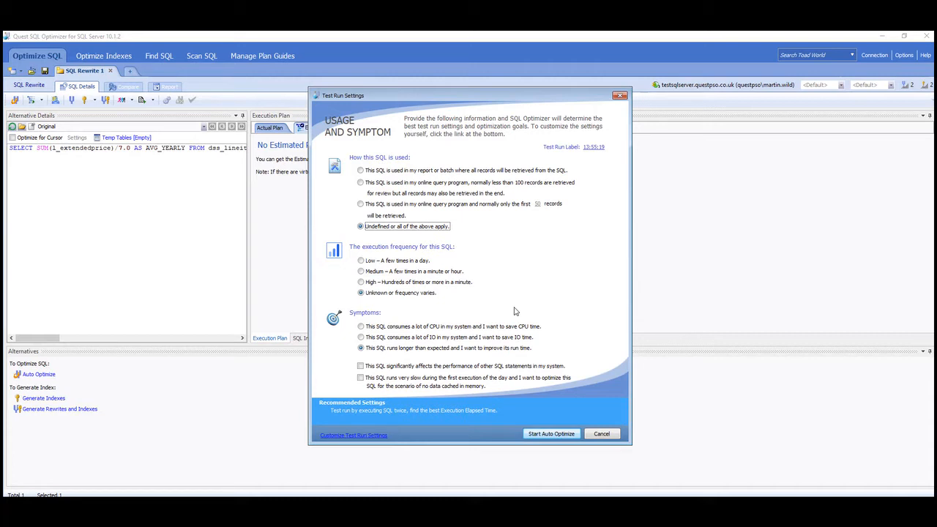
pyautogui.moveTo(700, 94)
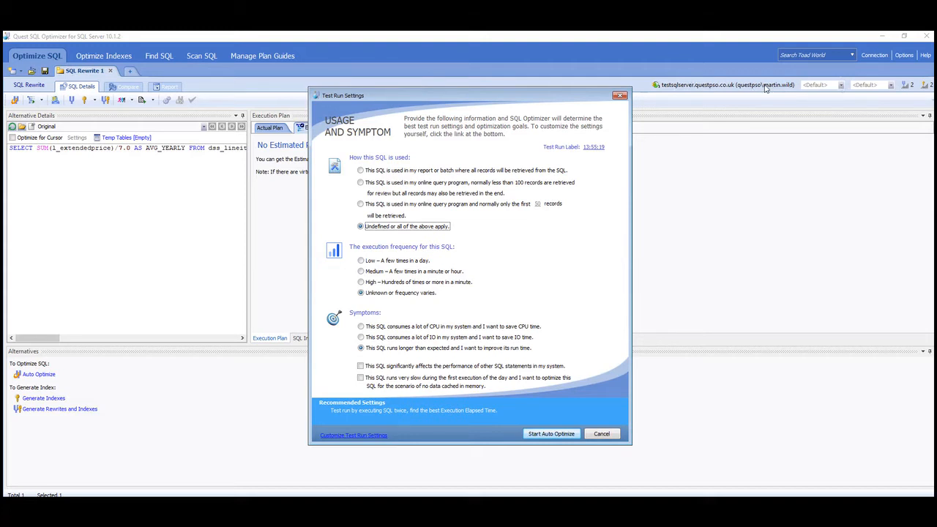
pyautogui.moveTo(790, 168)
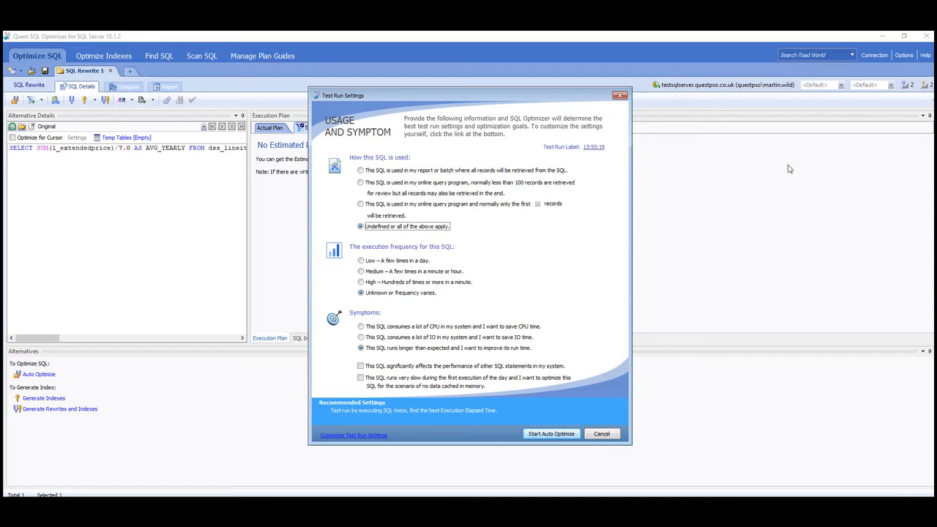
pyautogui.moveTo(823, 89)
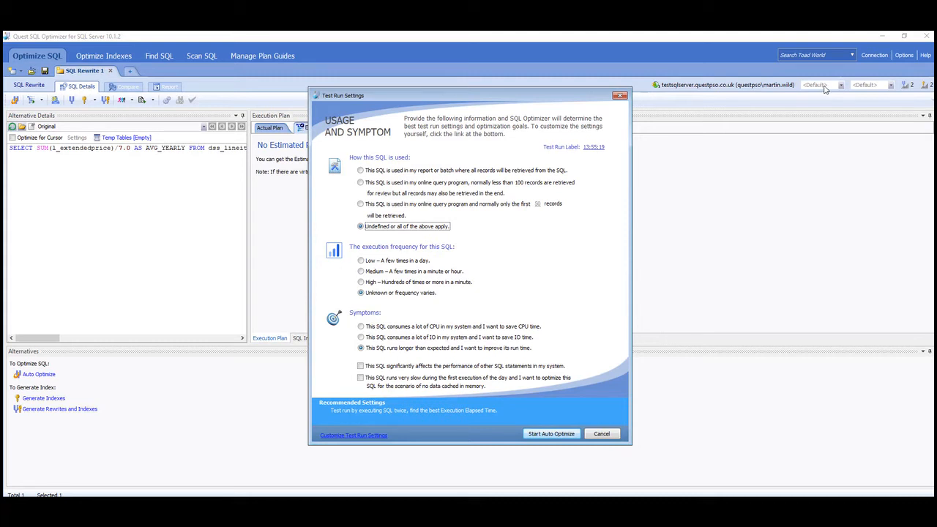
pyautogui.moveTo(780, 262)
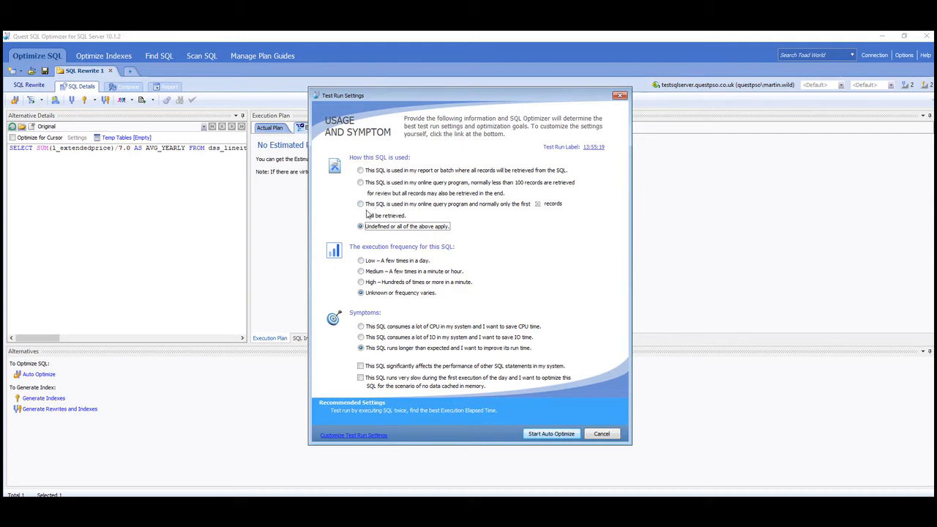
pyautogui.moveTo(448, 216)
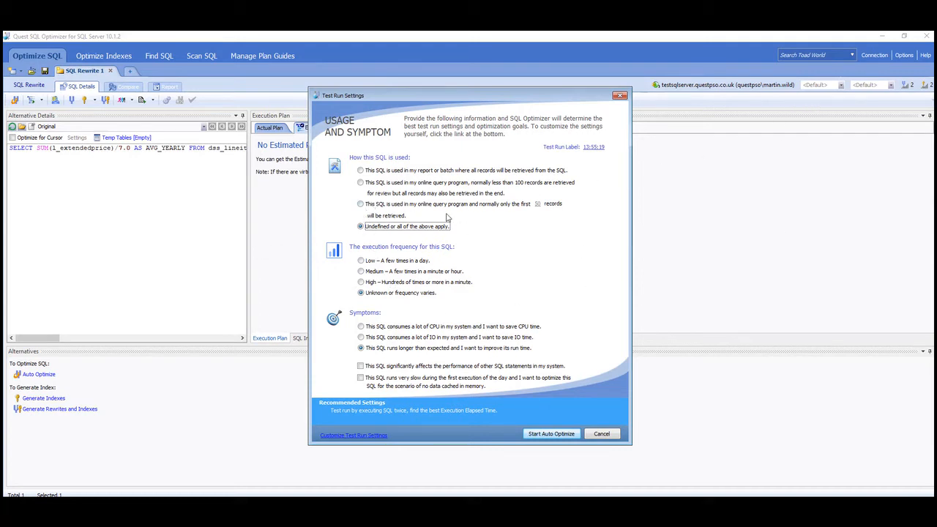
pyautogui.moveTo(388, 186)
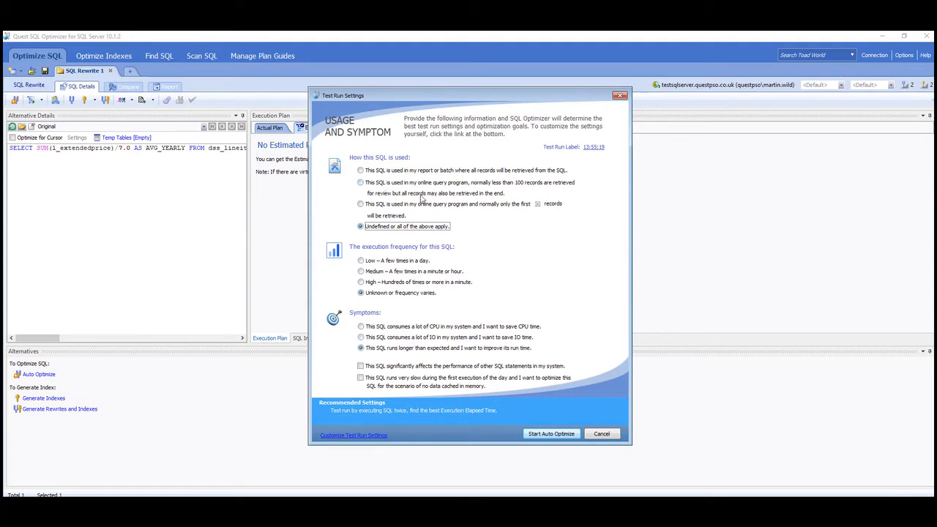
pyautogui.moveTo(410, 269)
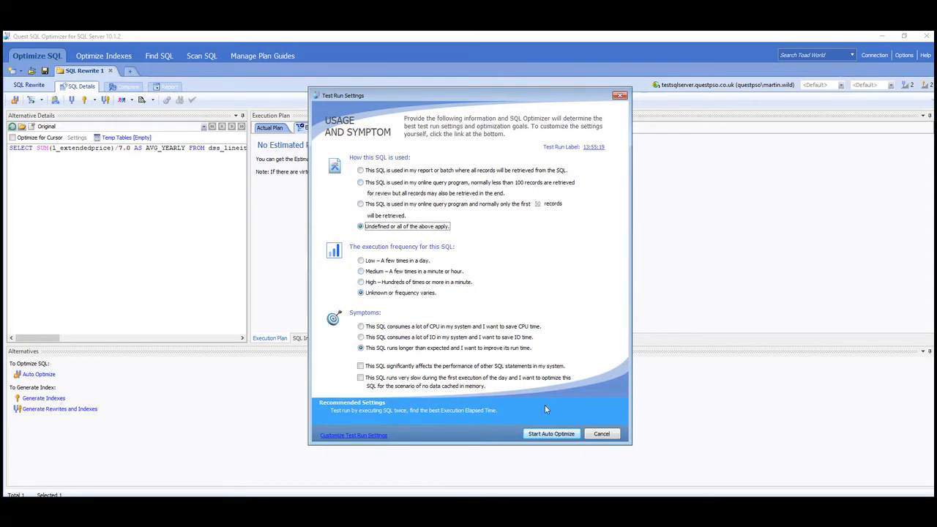
# Run Start Auto Optimize and dismiss the parser error, leaving the original scenario marked Error
pyautogui.click(600, 433)
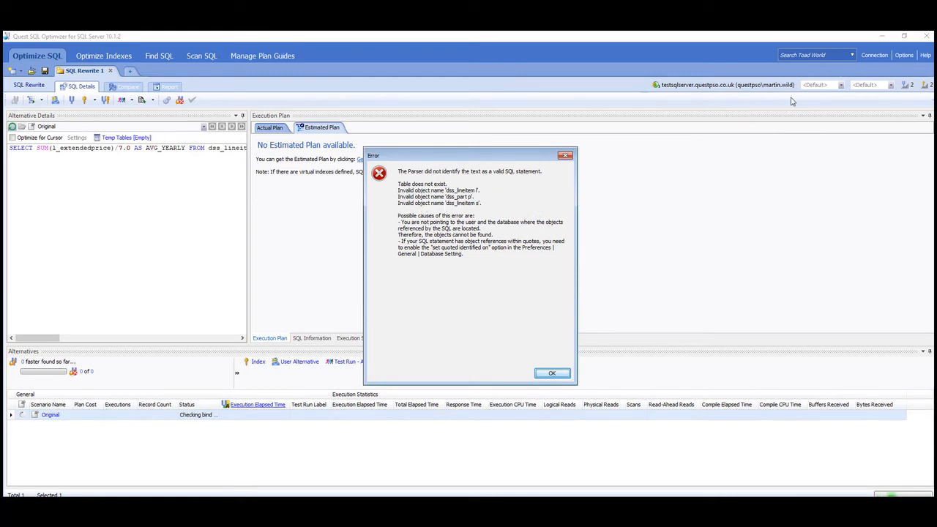
pyautogui.moveTo(553, 374)
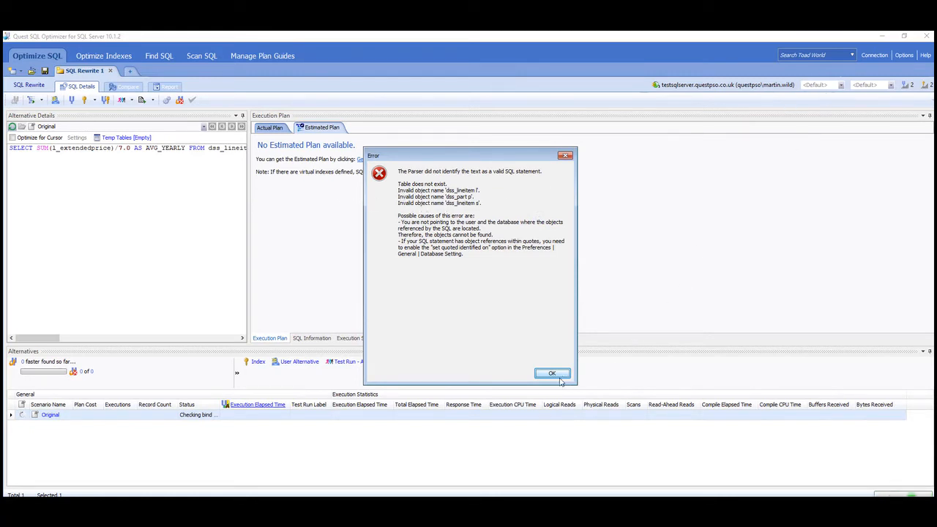
pyautogui.click(552, 374)
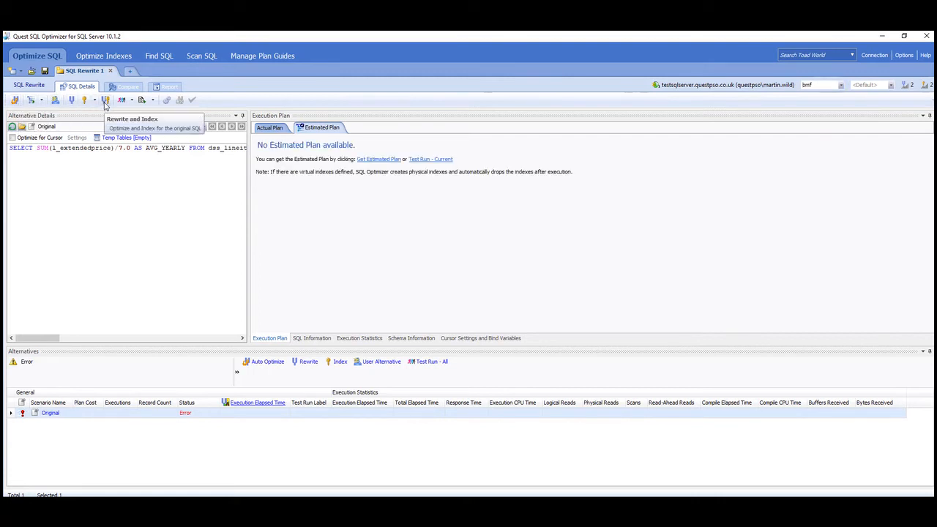
pyautogui.moveTo(14, 100)
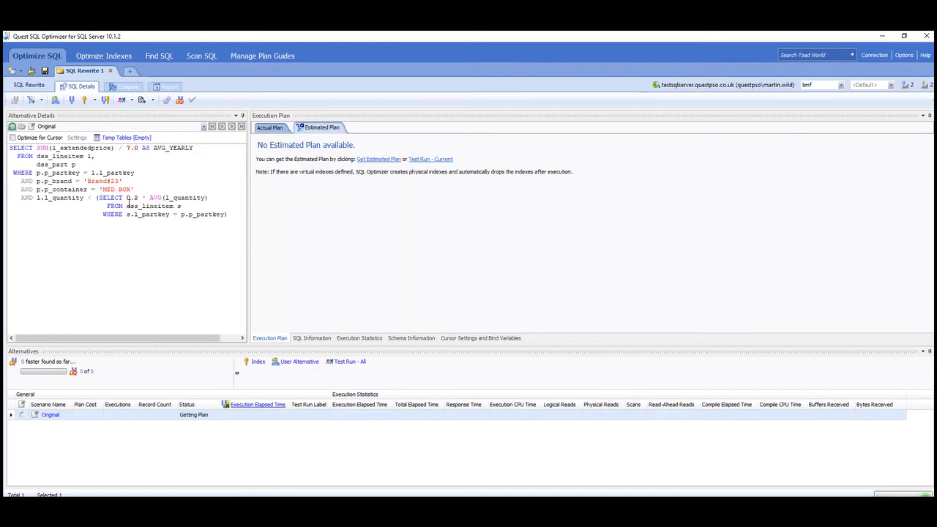
# Retrieve the estimated execution plan for the original statement with Get Estimated Plan
pyautogui.click(378, 158)
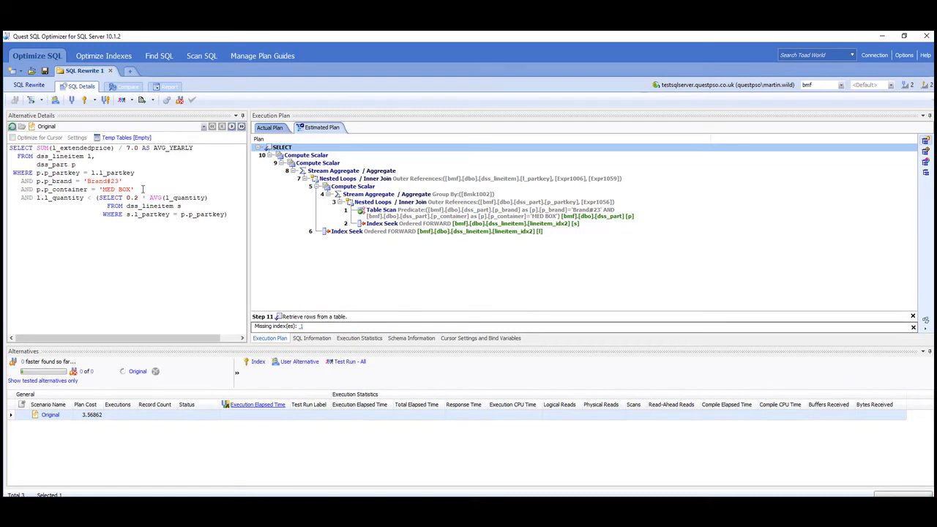
# Generate rewritten alternatives with Rewrite and Index / Auto Optimize and test-run them
pyautogui.click(278, 126)
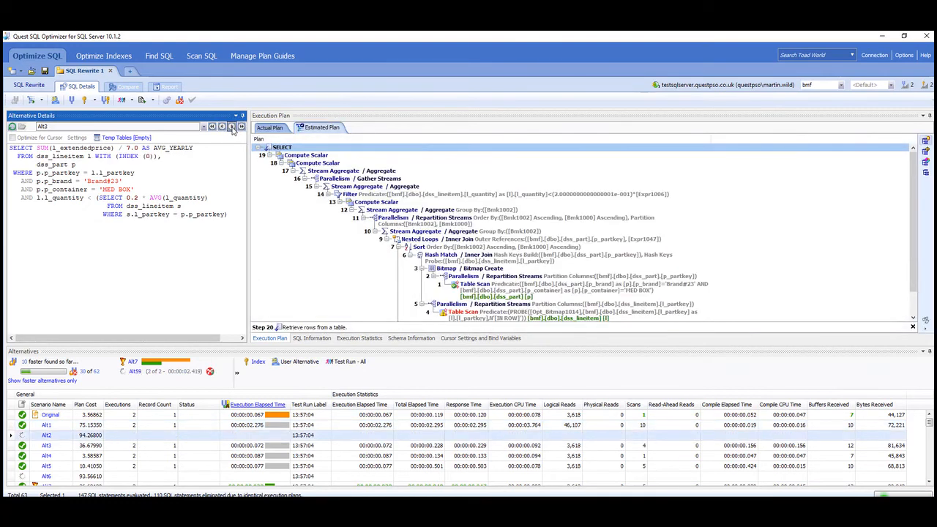
# Show the Actual Plan, select alternative AR7 and compare its rewritten SQL with the original
pyautogui.click(275, 126)
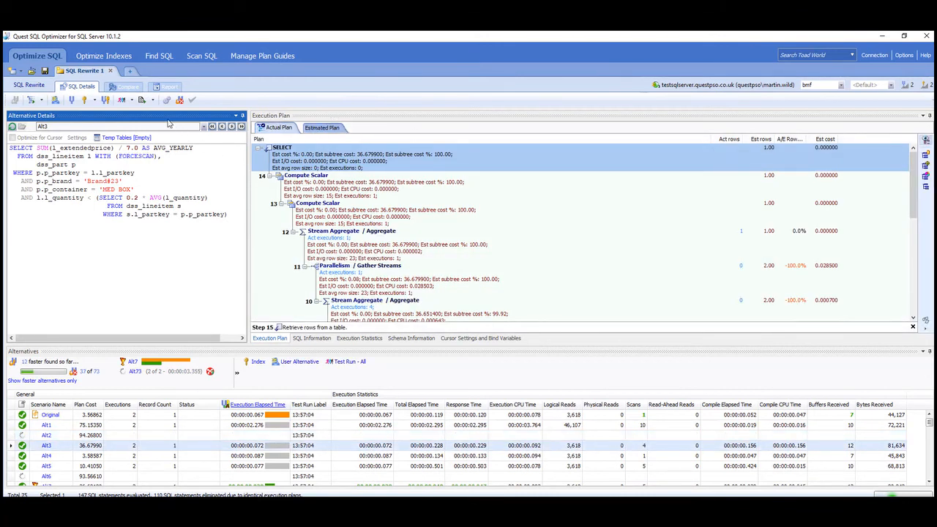
pyautogui.click(232, 126)
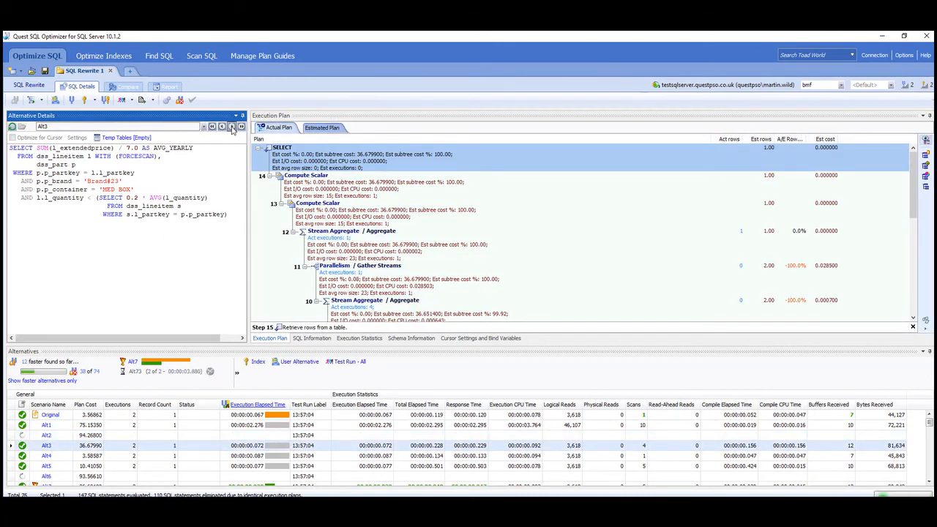
pyautogui.click(231, 126)
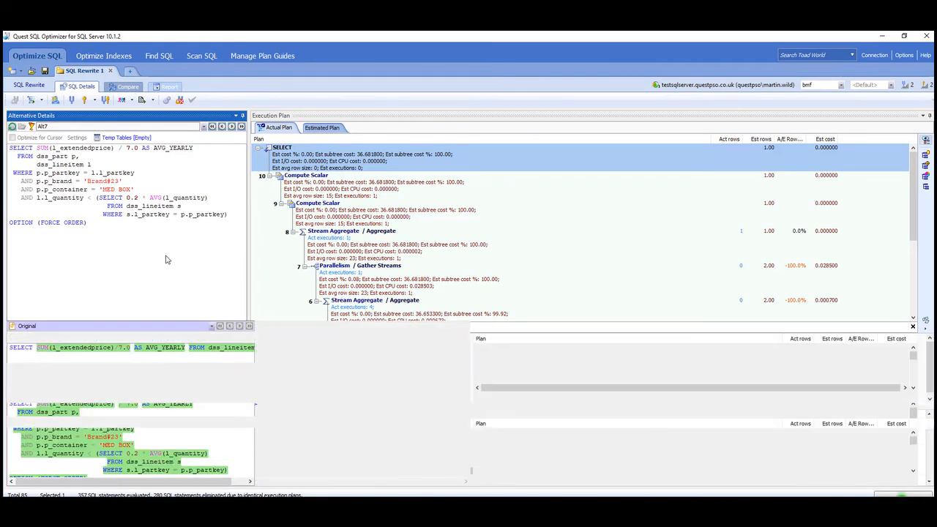
# Switch to the Compare view placing AR7's SQL and plan beside the original's under the Alternatives grid
pyautogui.click(126, 86)
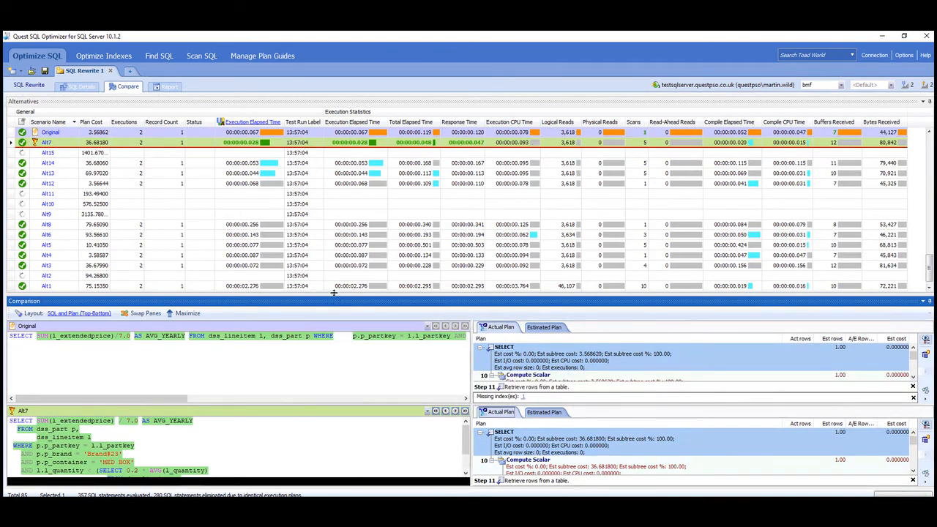
pyautogui.moveTo(290, 137)
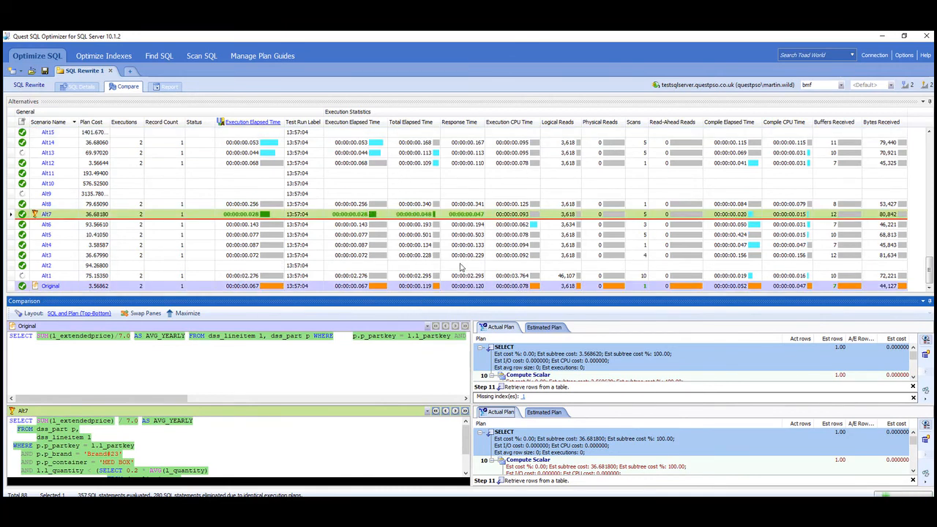
pyautogui.moveTo(549, 287)
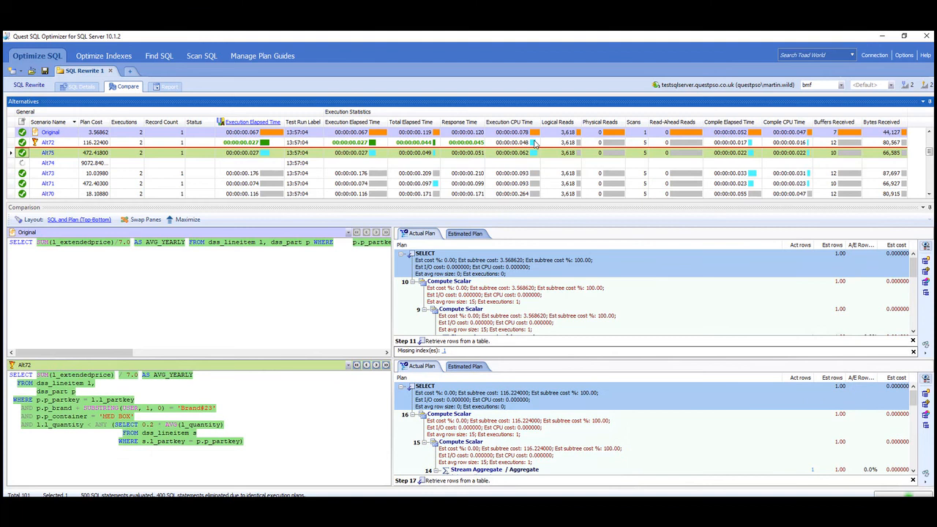
pyautogui.moveTo(205, 279)
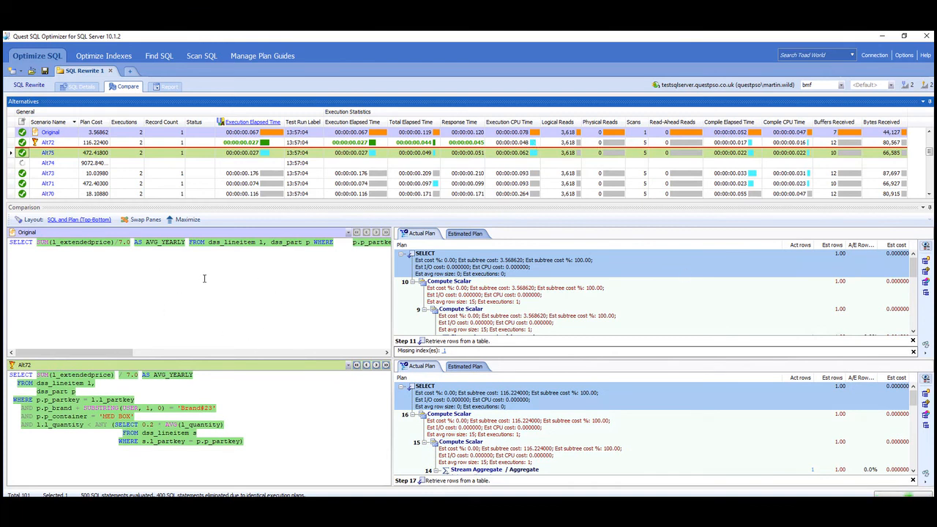
pyautogui.moveTo(607, 422)
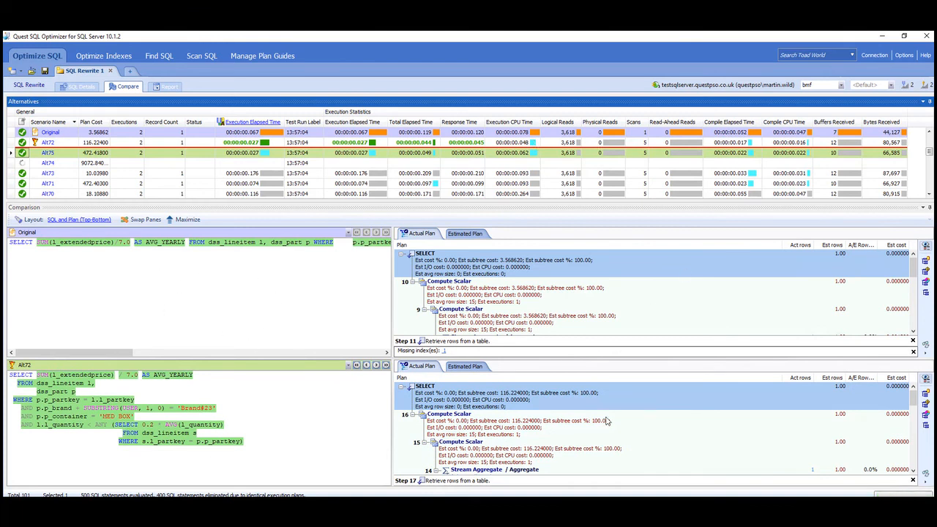
pyautogui.moveTo(208, 467)
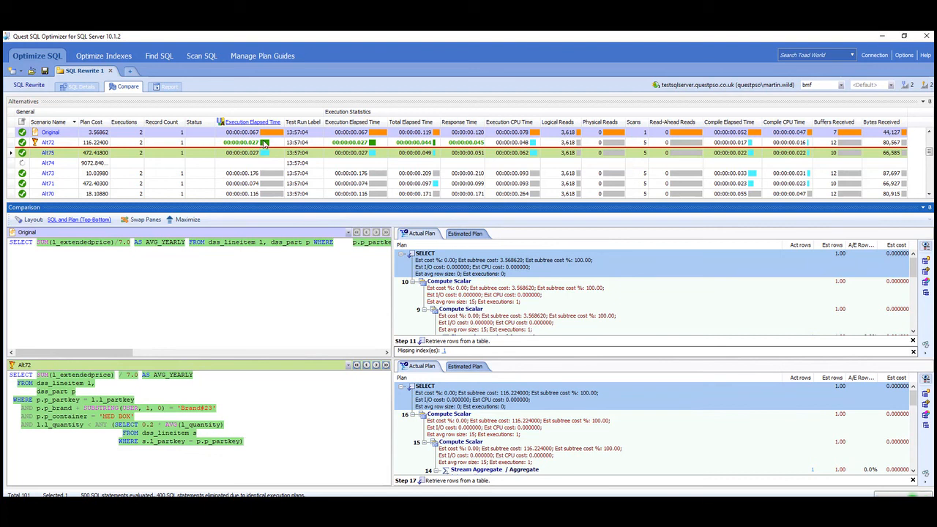
pyautogui.moveTo(273, 144)
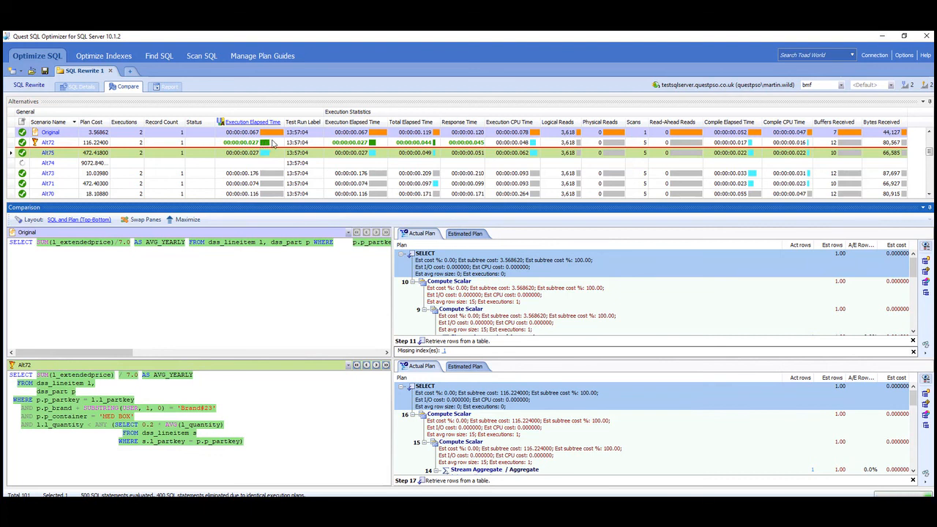